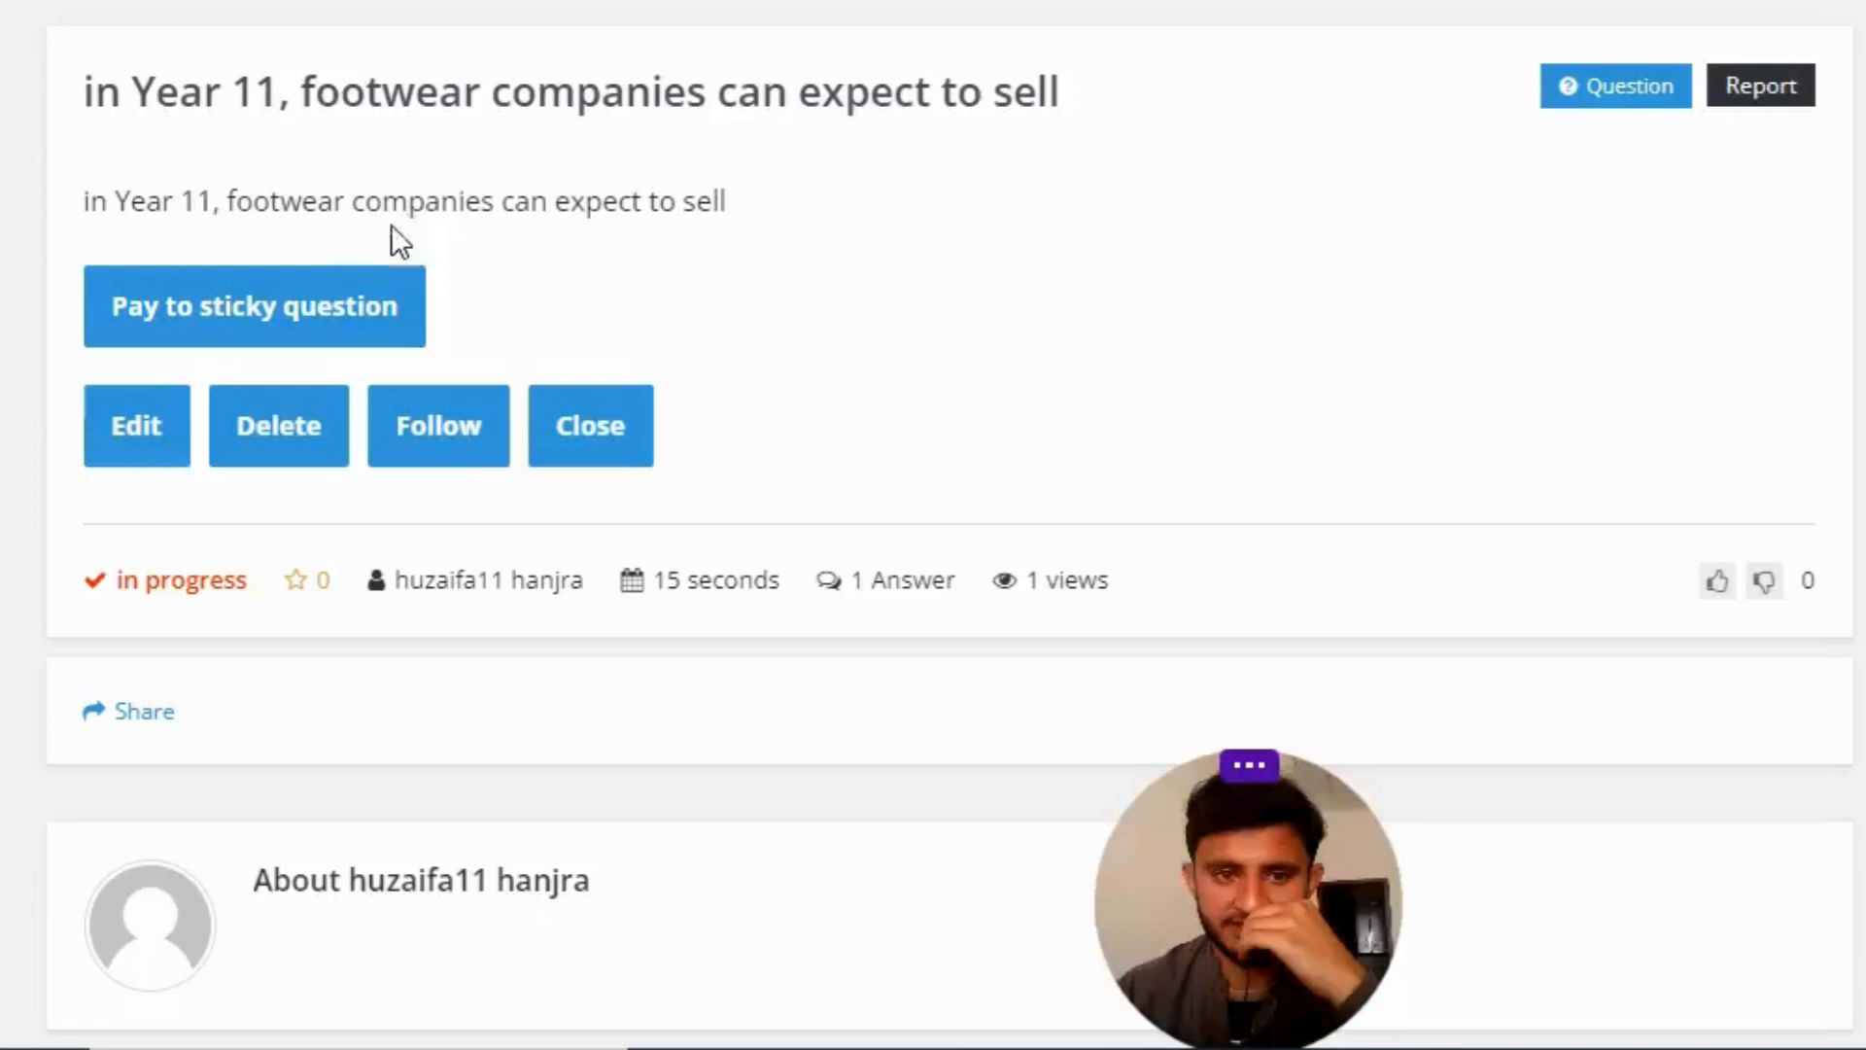
{"action": "scroll", "scroll_direction": "down", "scroll_amount": 3}
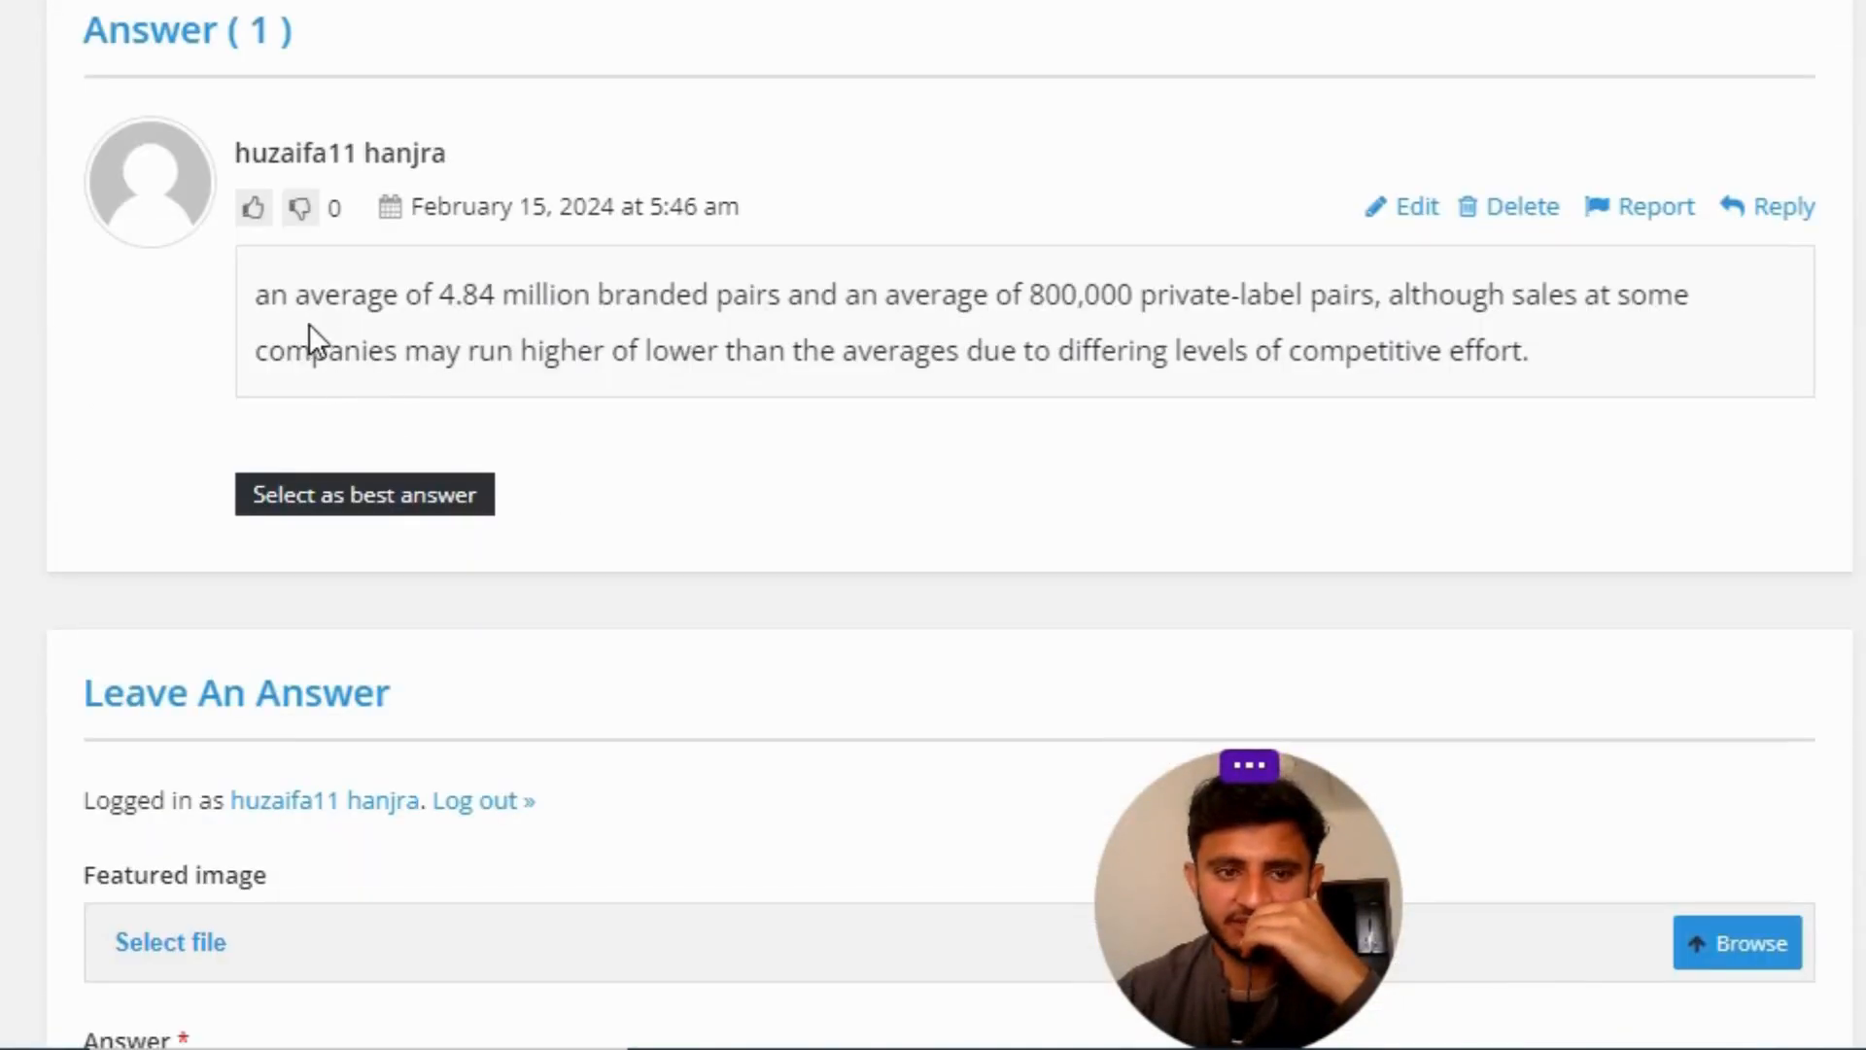
{"action": "mouse_move", "coordinate": [457, 328]}
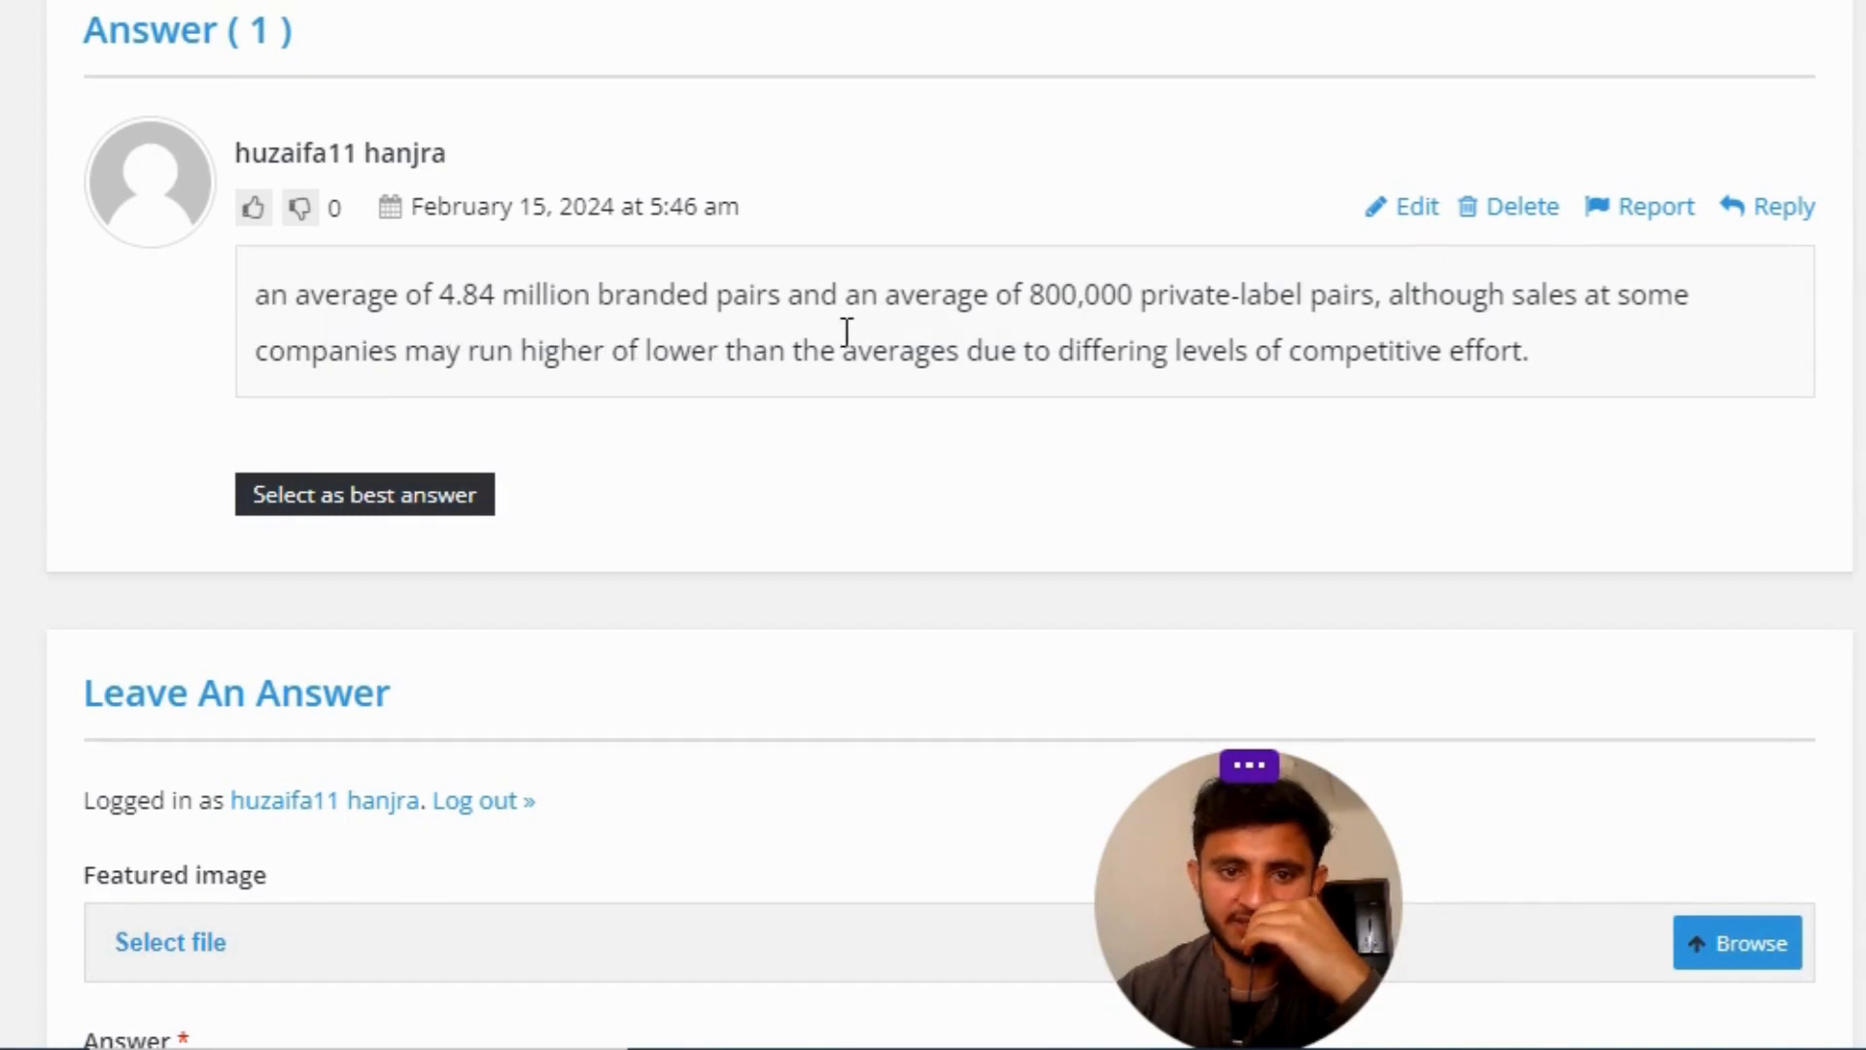
{"action": "mouse_move", "coordinate": [1181, 337]}
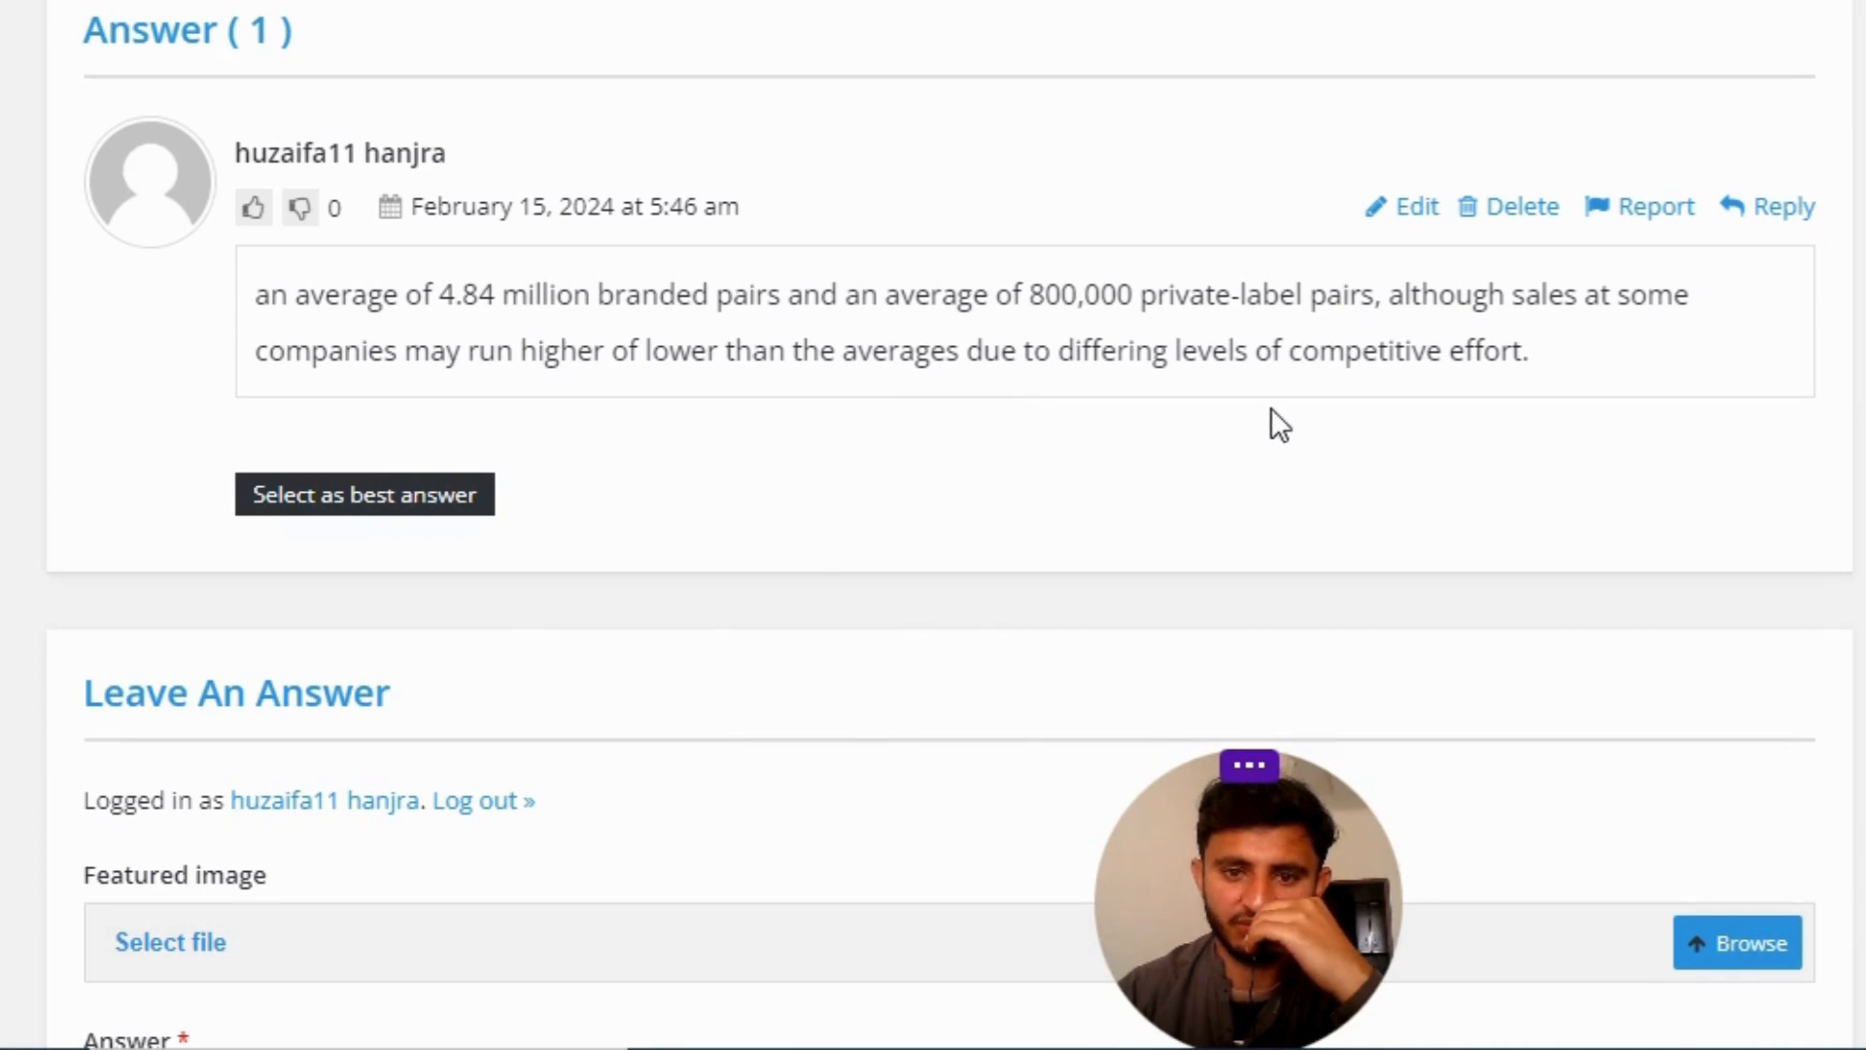
{"action": "mouse_move", "coordinate": [873, 700]}
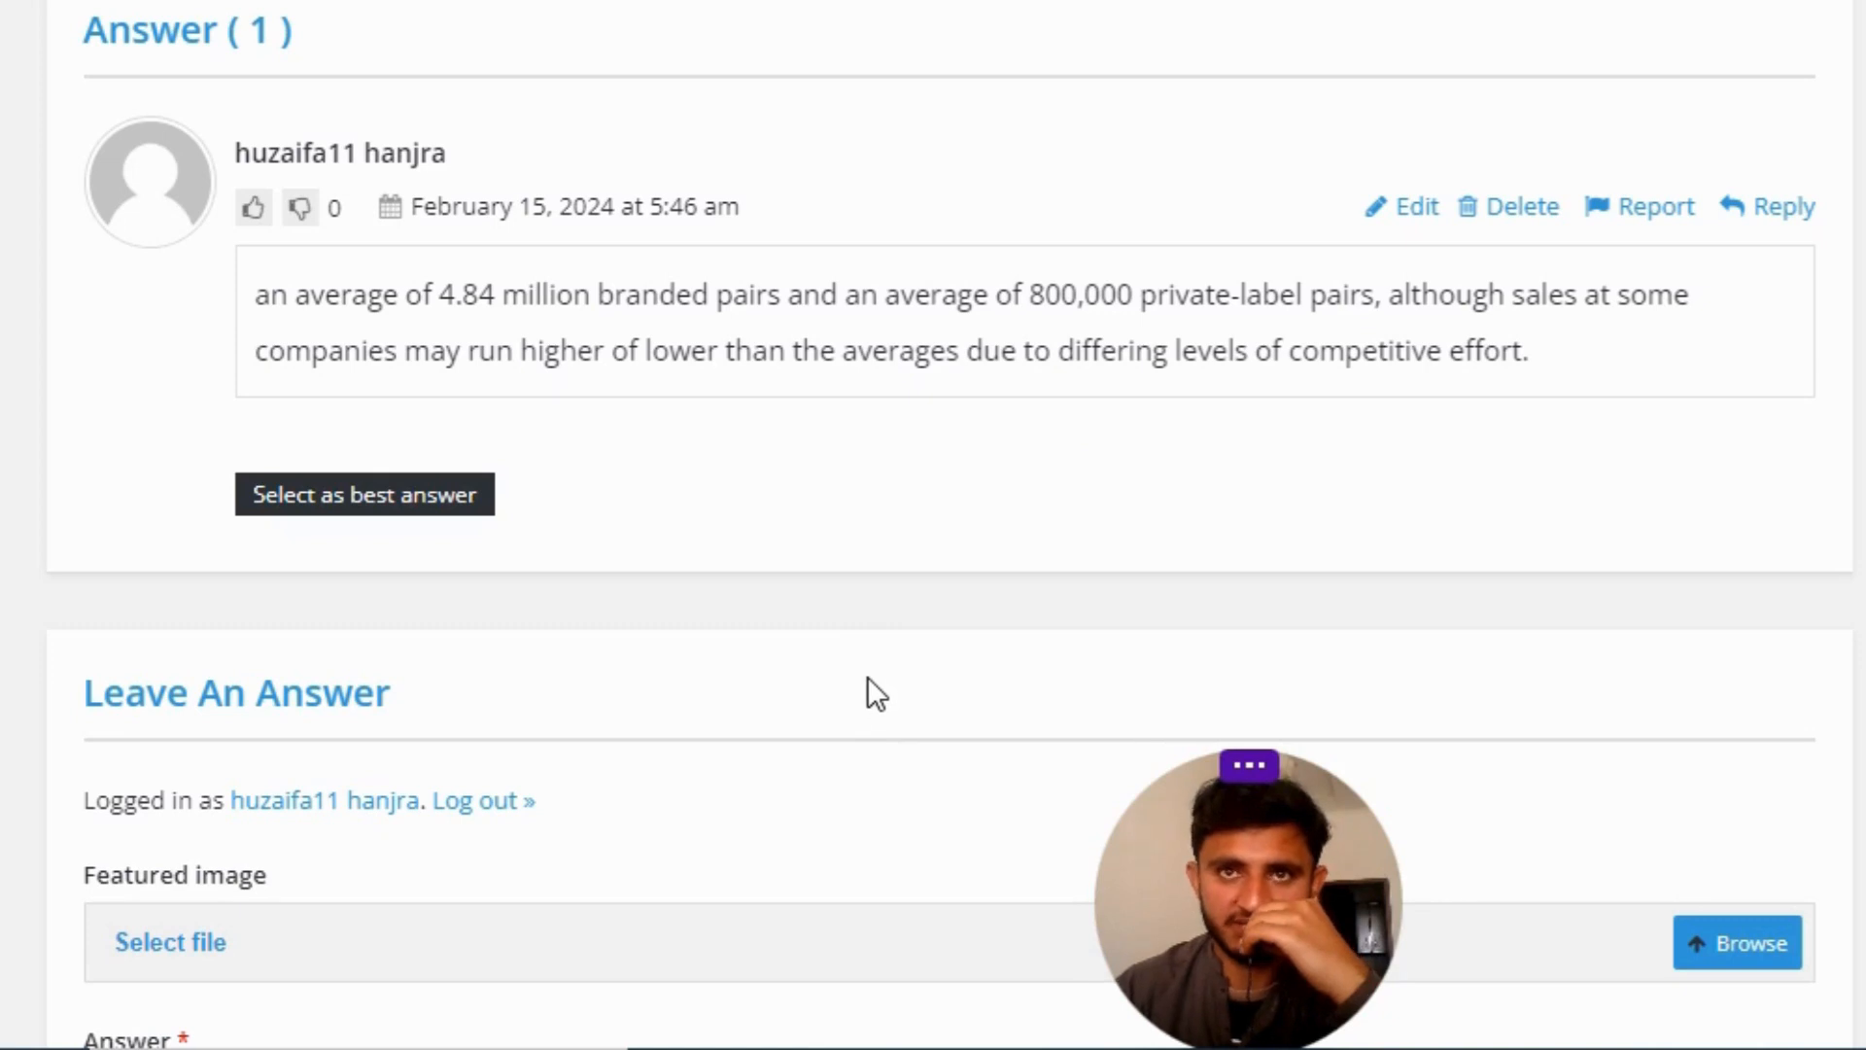
{"action": "mouse_move", "coordinate": [892, 641]}
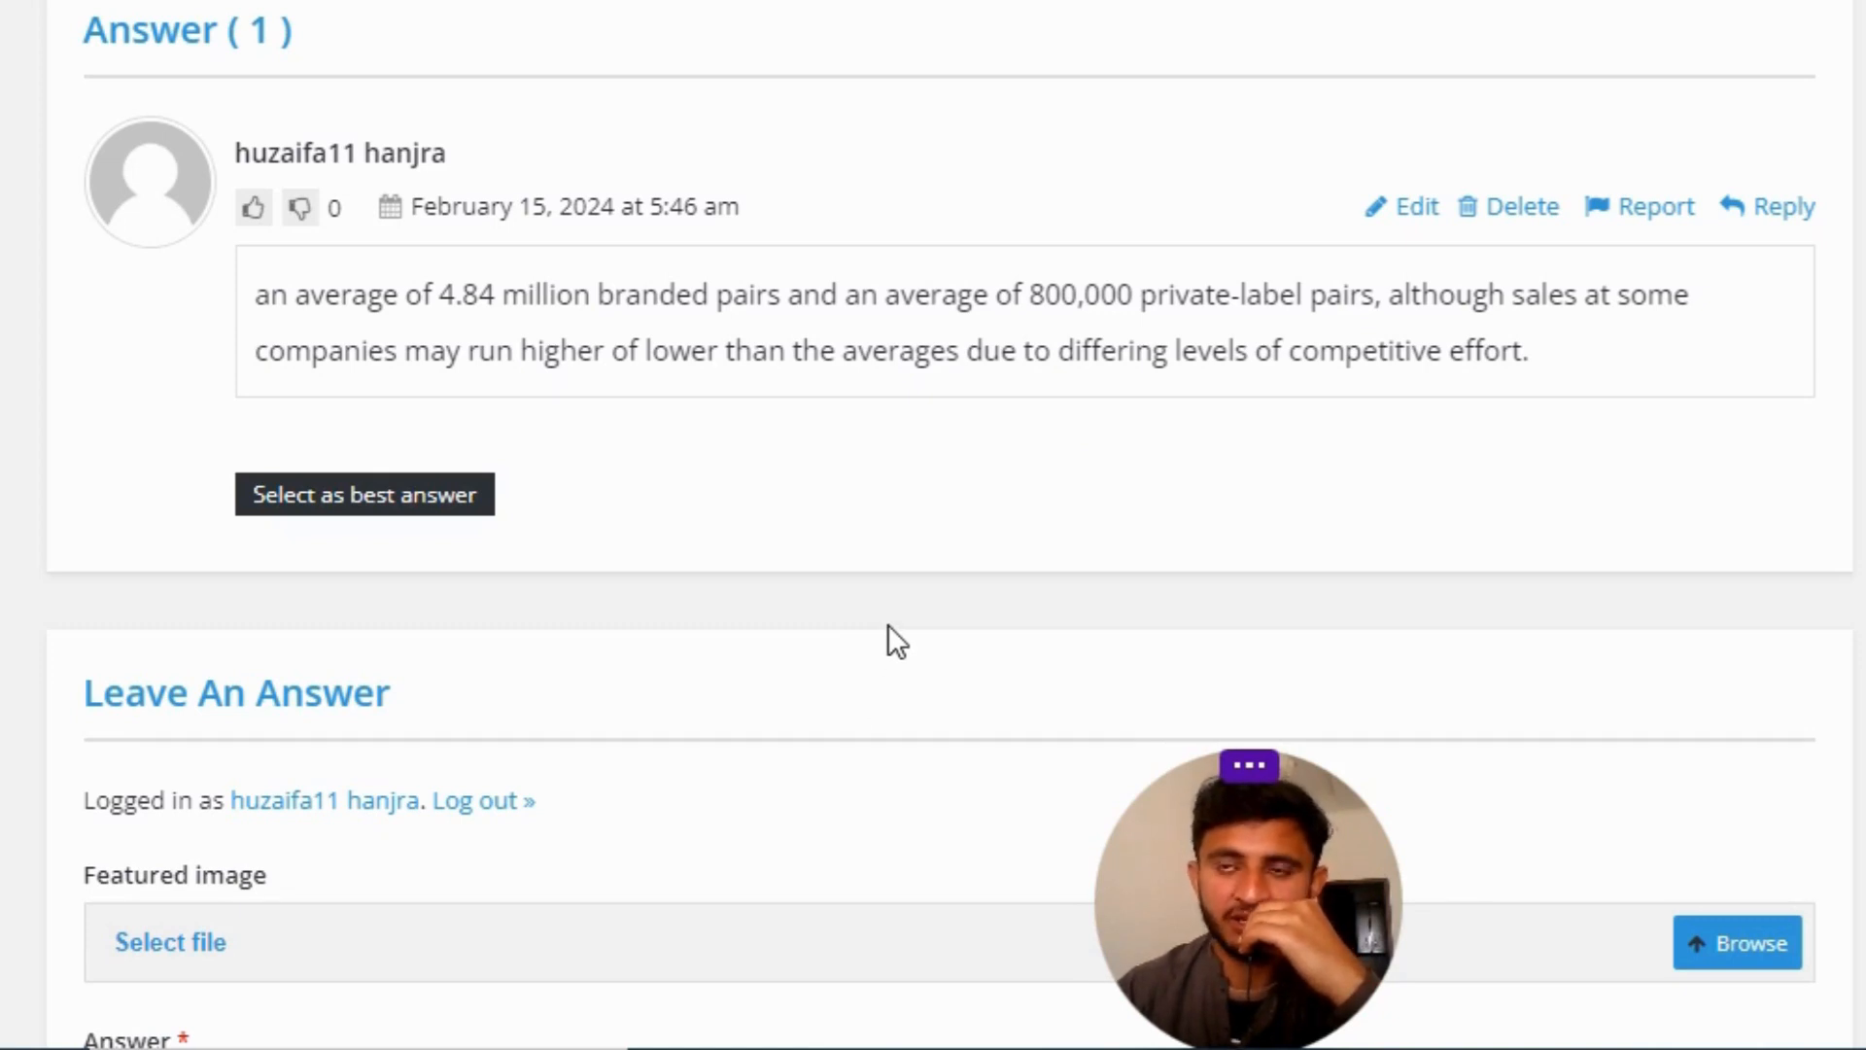
{"action": "mouse_move", "coordinate": [907, 611]}
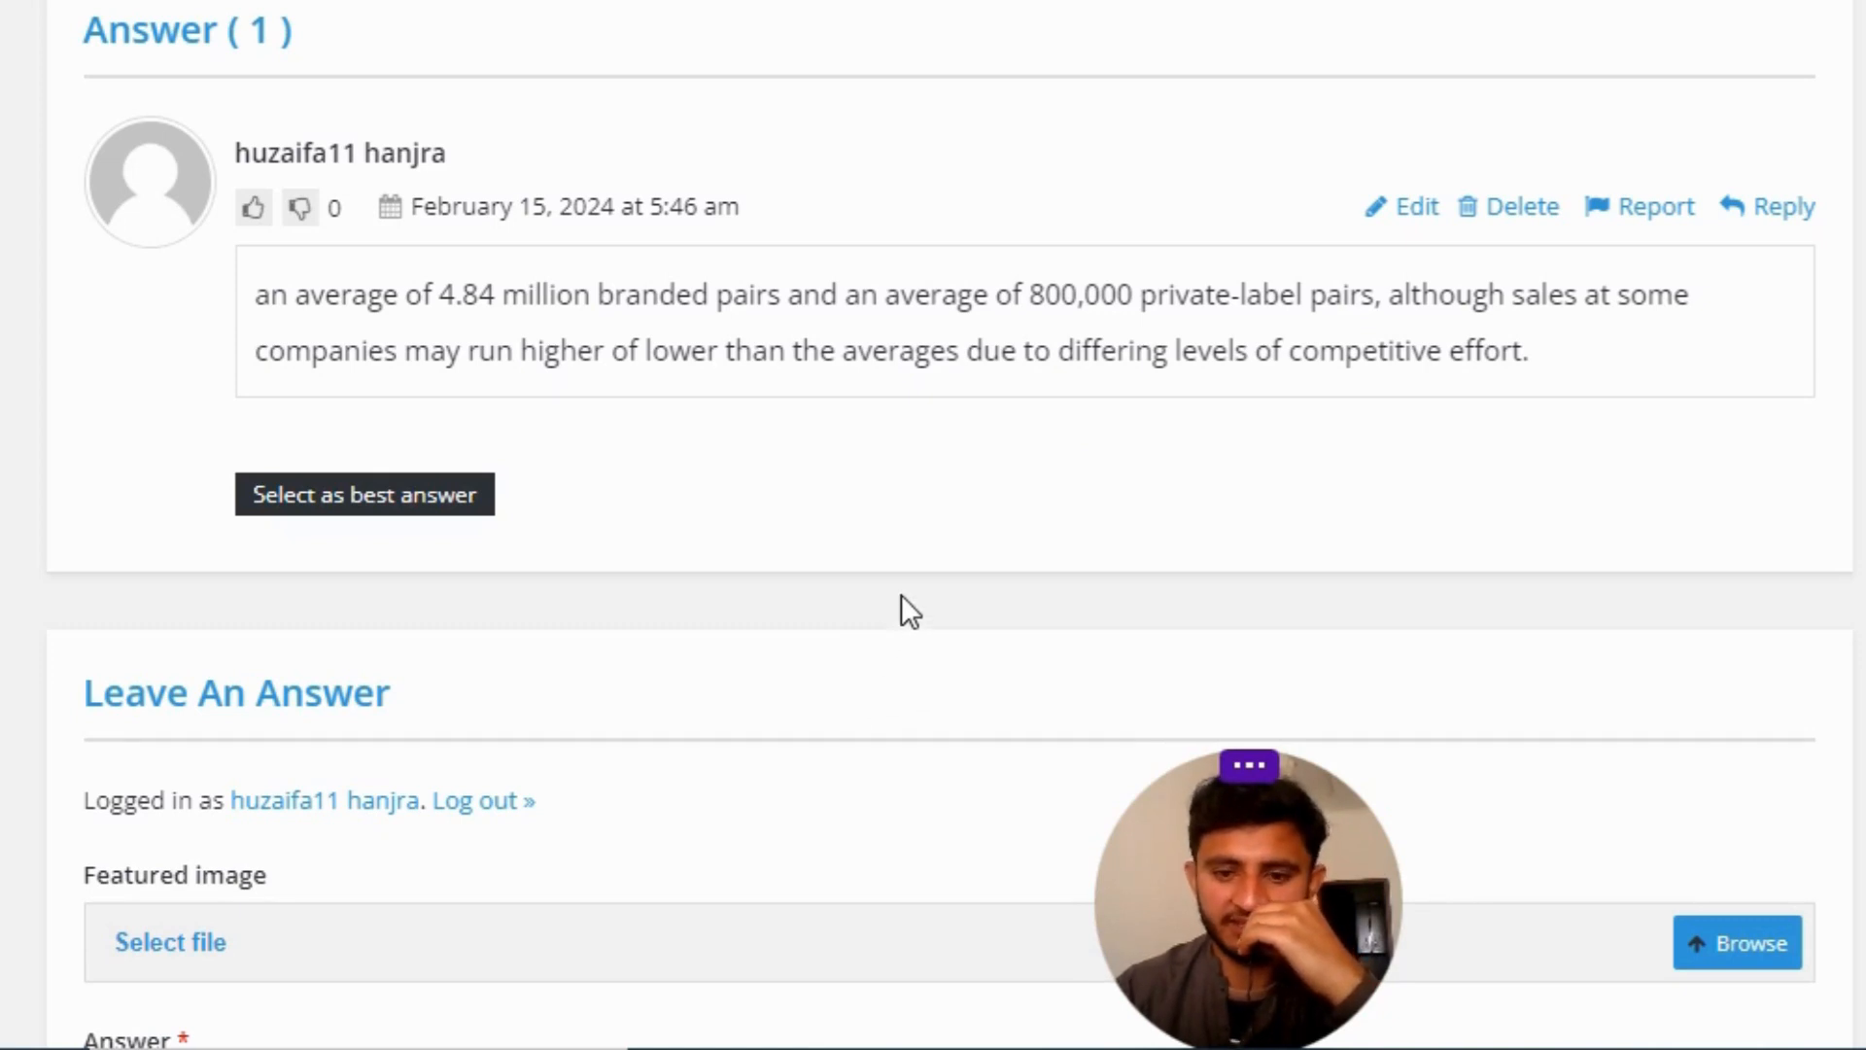